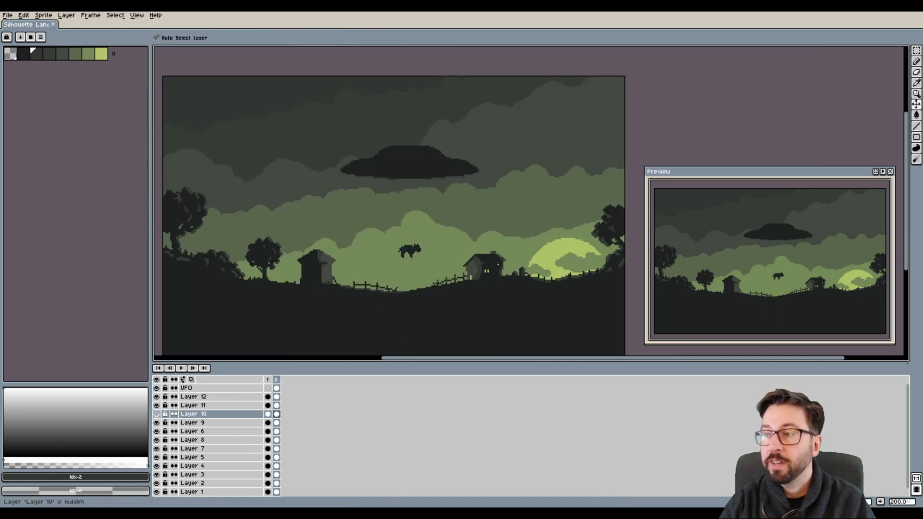
Step: Make the Beam layer visible and select its cel in the timeline
click(156, 413)
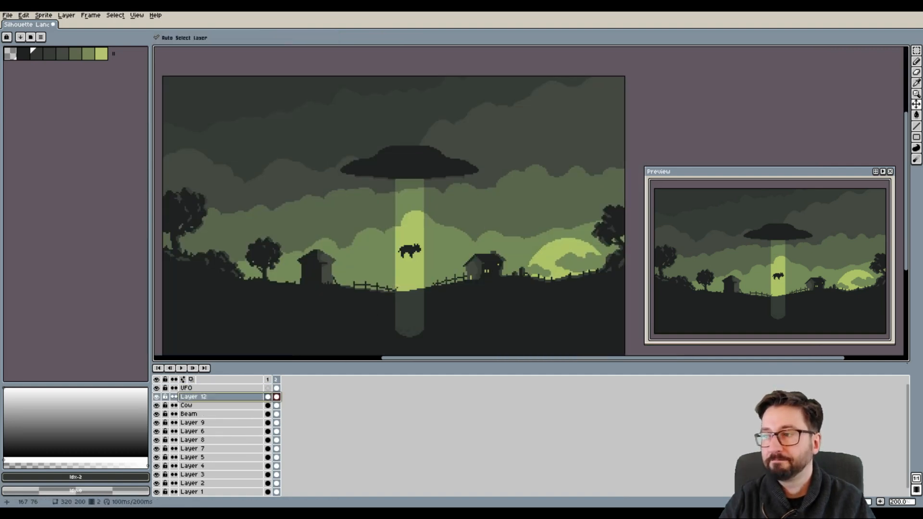
click(188, 413)
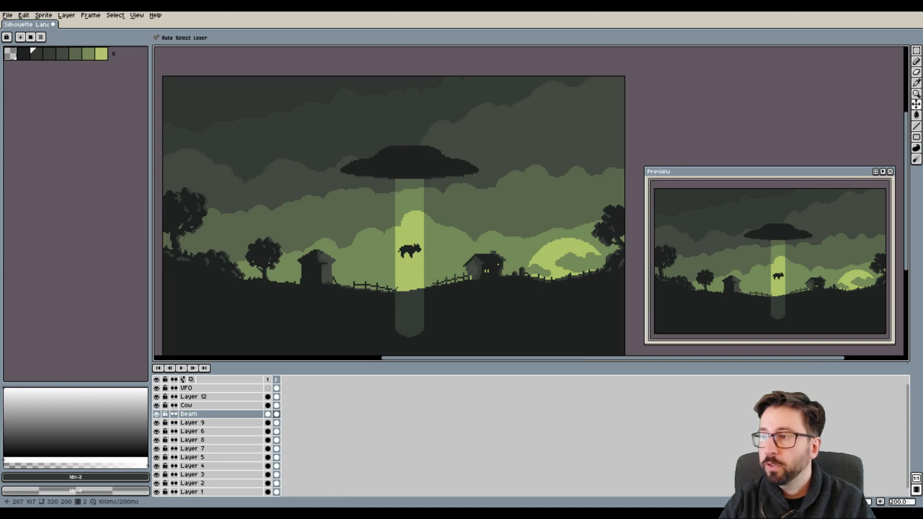
click(275, 413)
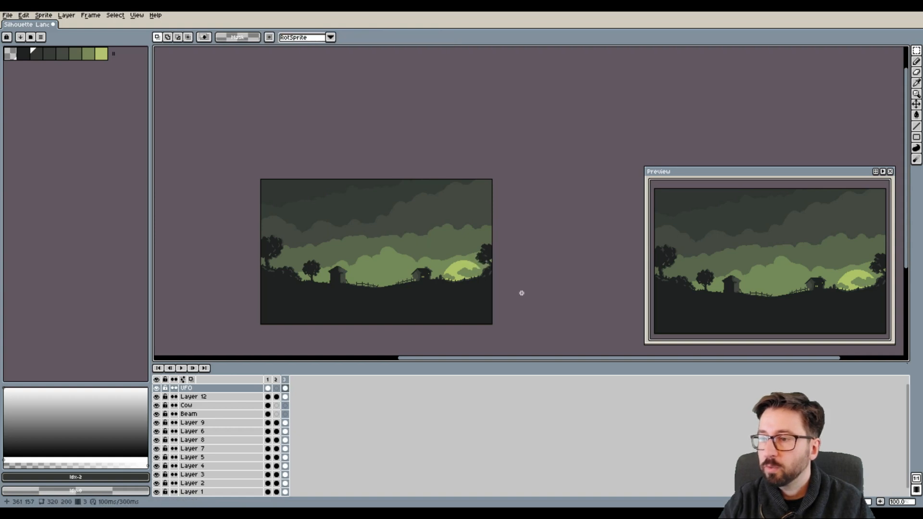
Step: Zoom into the sky area and begin the tiny distant saucer on the UFO layer
drag(340, 194, 425, 241)
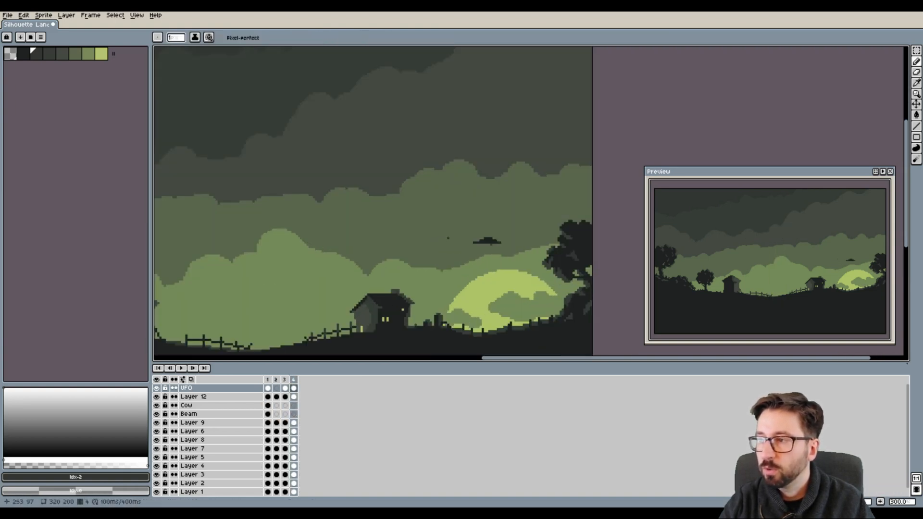
click(43, 14)
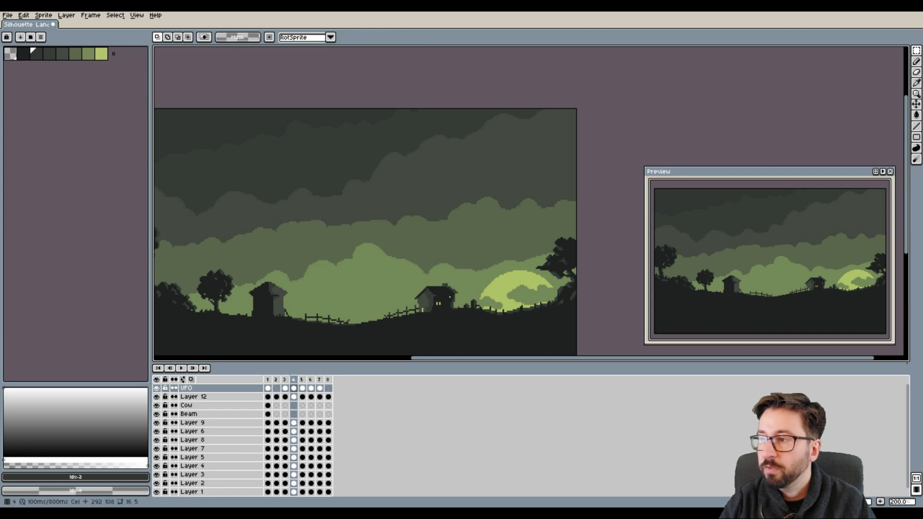
Step: Copy the hovering UFO cel across new frames up to 18 and mark a Loop range
click(268, 387)
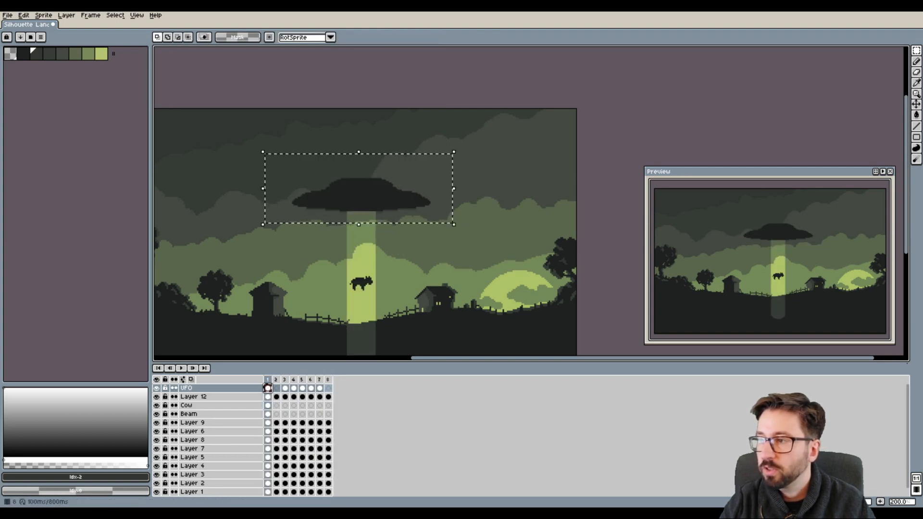
click(275, 387)
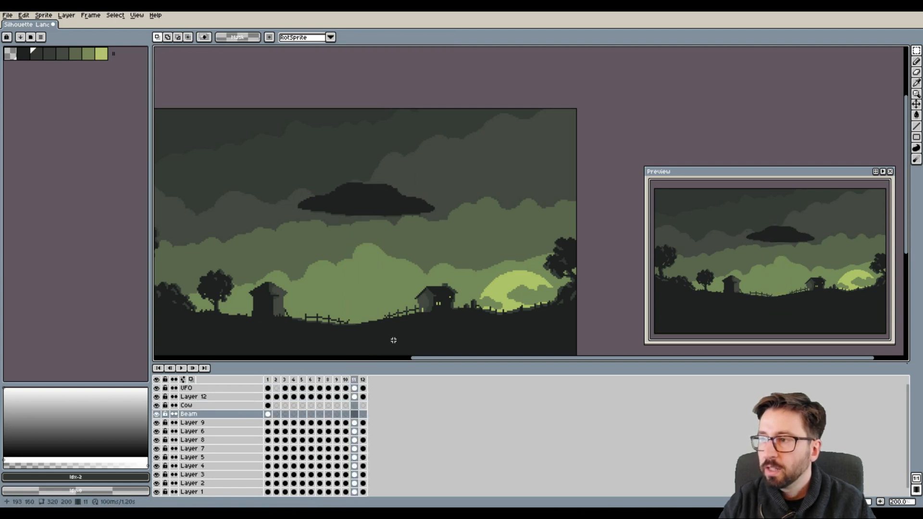
right_click(281, 369)
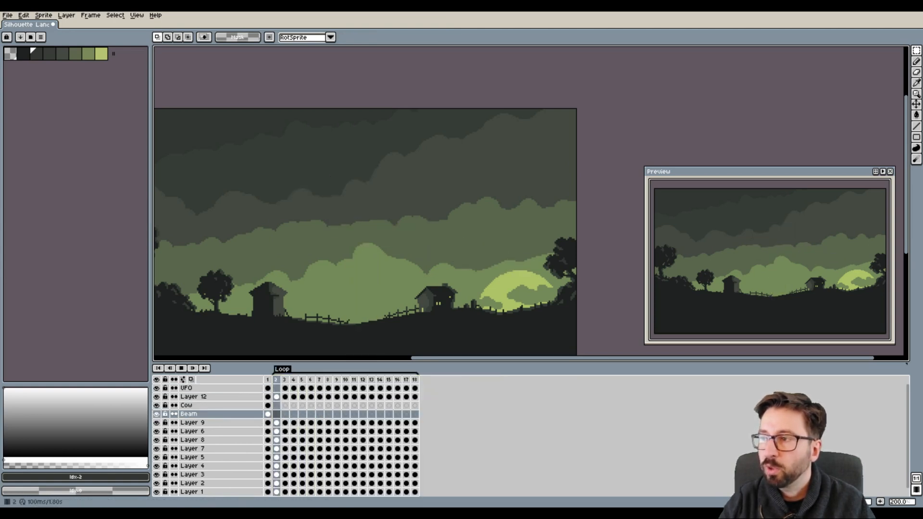
click(301, 380)
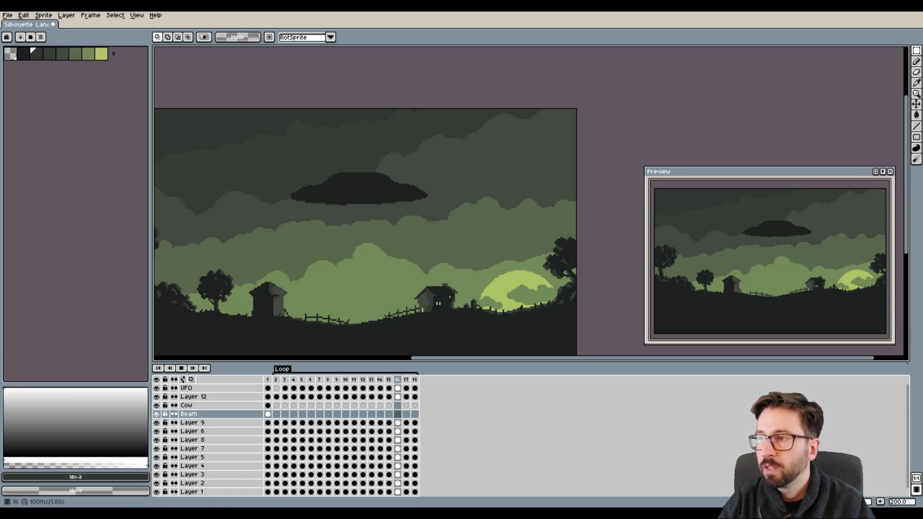
Step: Duplicate the beamless hovering saucer cels until the animation reaches 44 frames
click(276, 379)
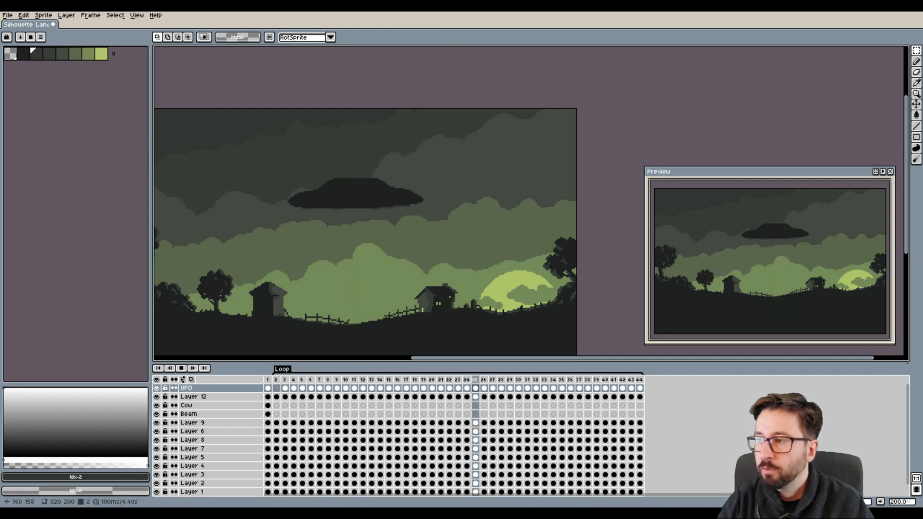
Step: Add frame 45 and link the Beam cel so the tractor beam shines below the saucer
click(371, 379)
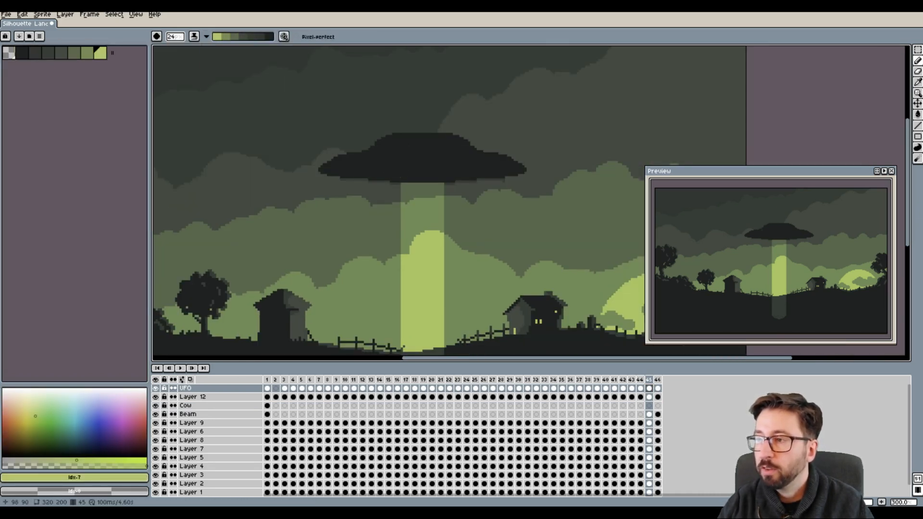
click(191, 396)
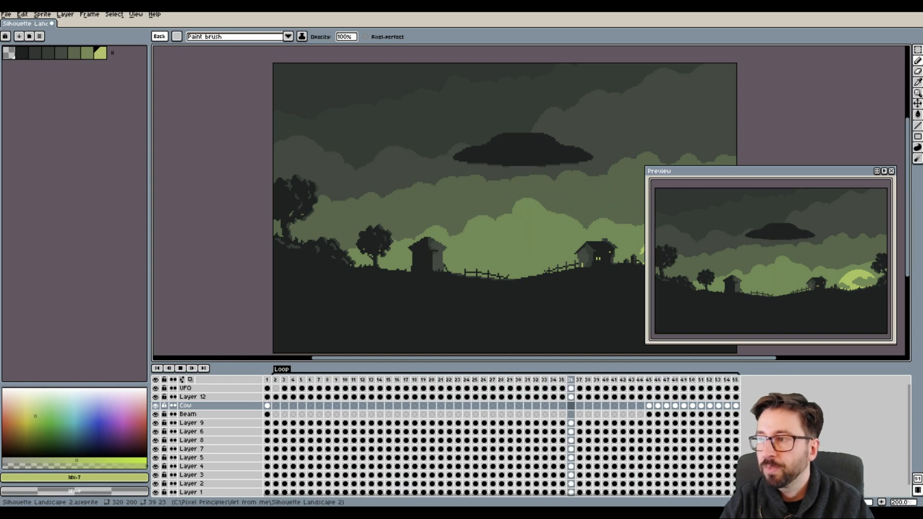
Step: Copy Cow layer cels into the beam frames while extending to 55 frames
click(284, 379)
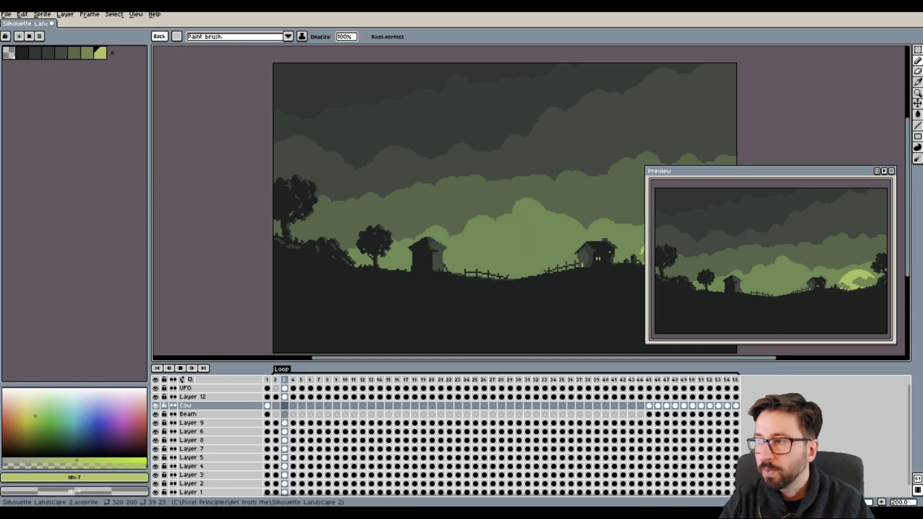
click(448, 379)
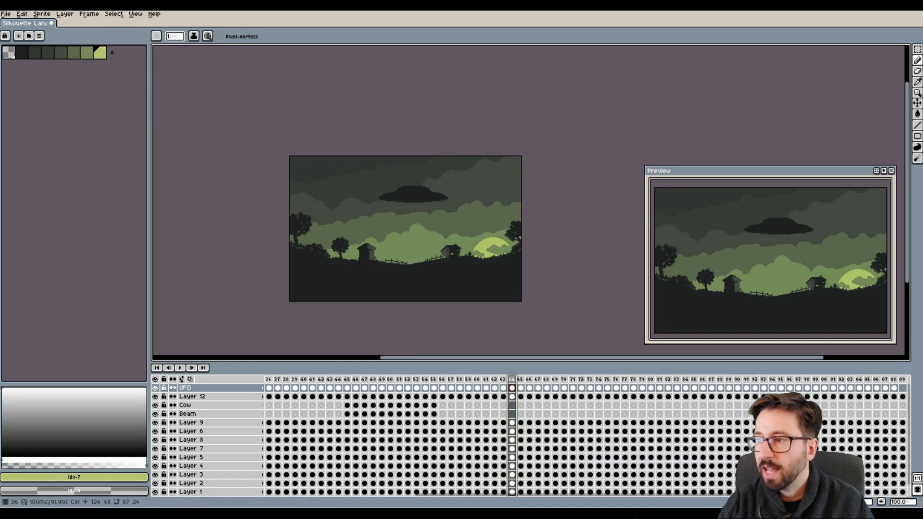
Step: Select Layer 9 at an early frame and set the ink mode to Shading
click(180, 368)
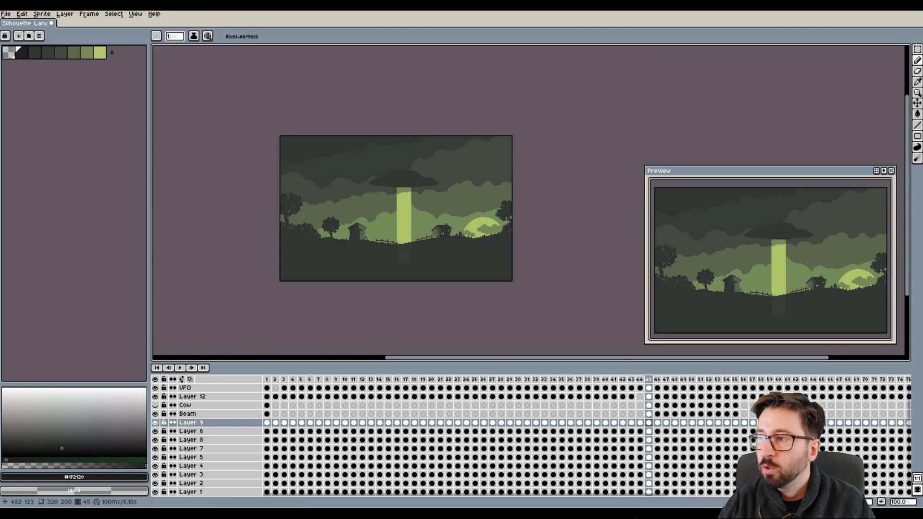
click(193, 36)
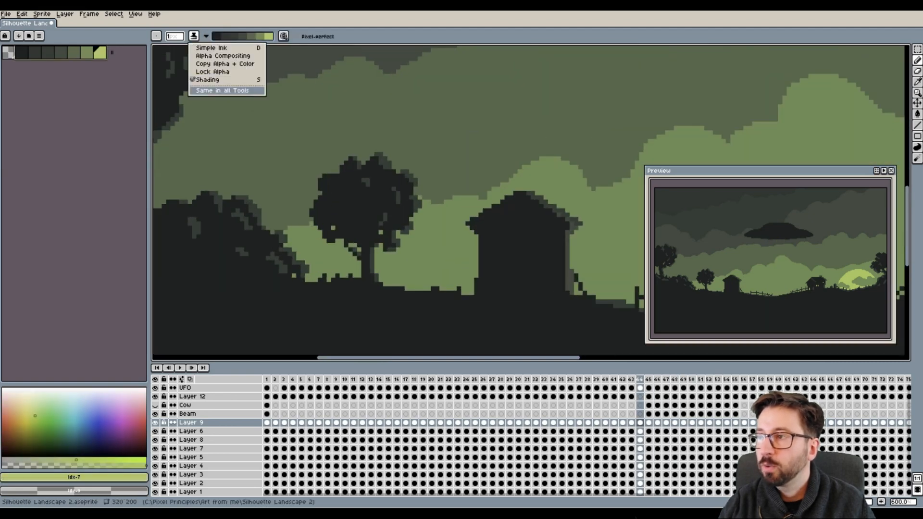
click(227, 91)
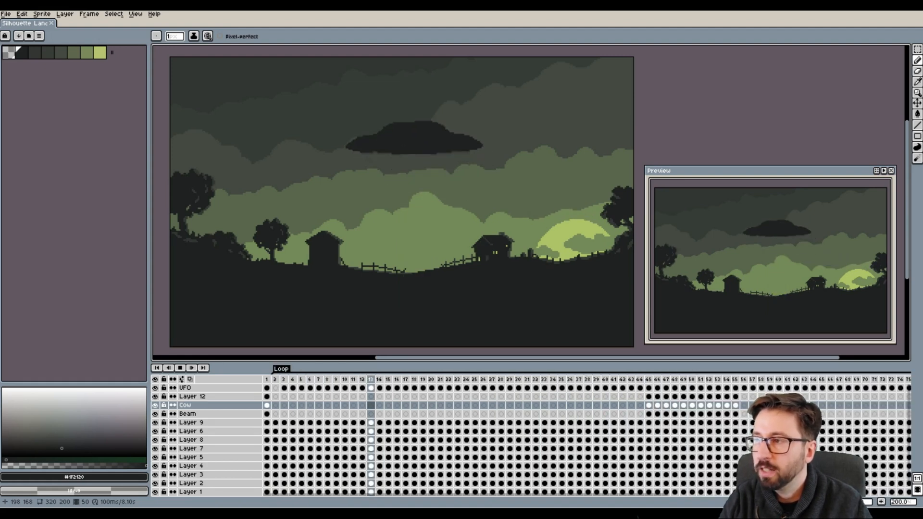
Step: Move the cow upward through successive beam frames and scrub back to check the lift
click(551, 379)
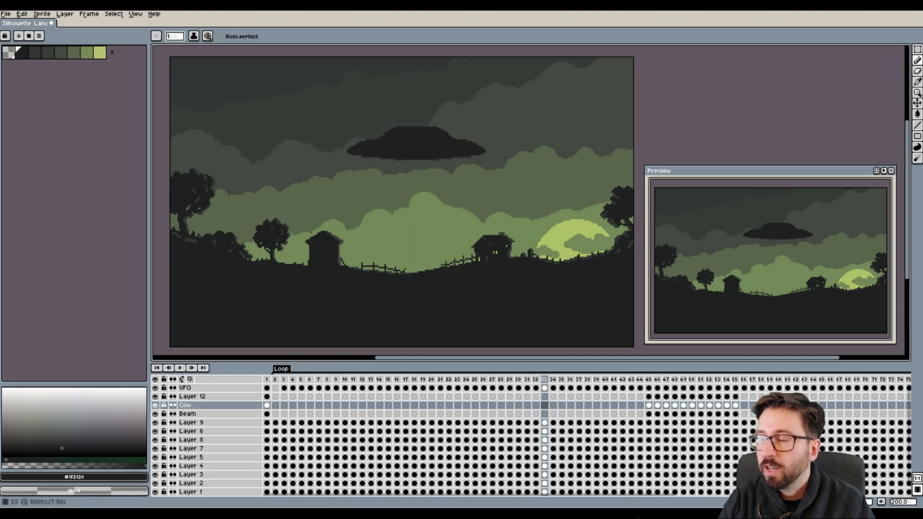
click(179, 368)
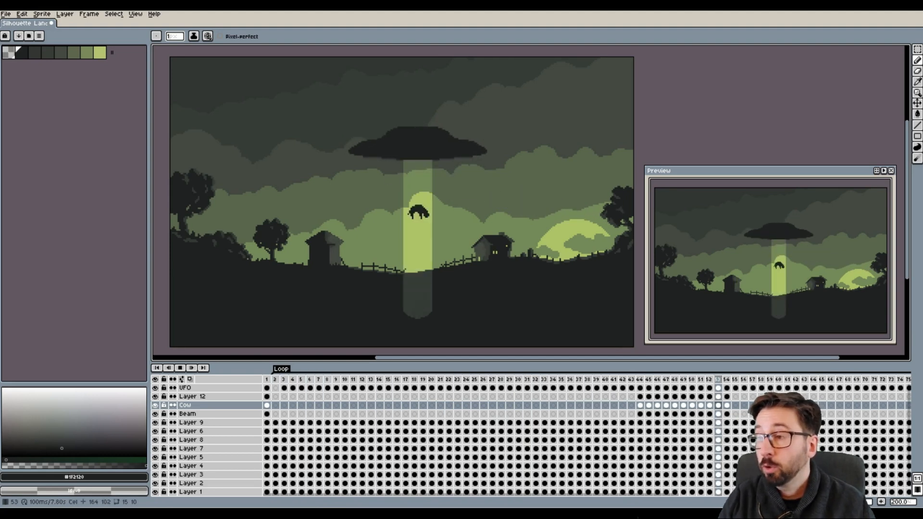